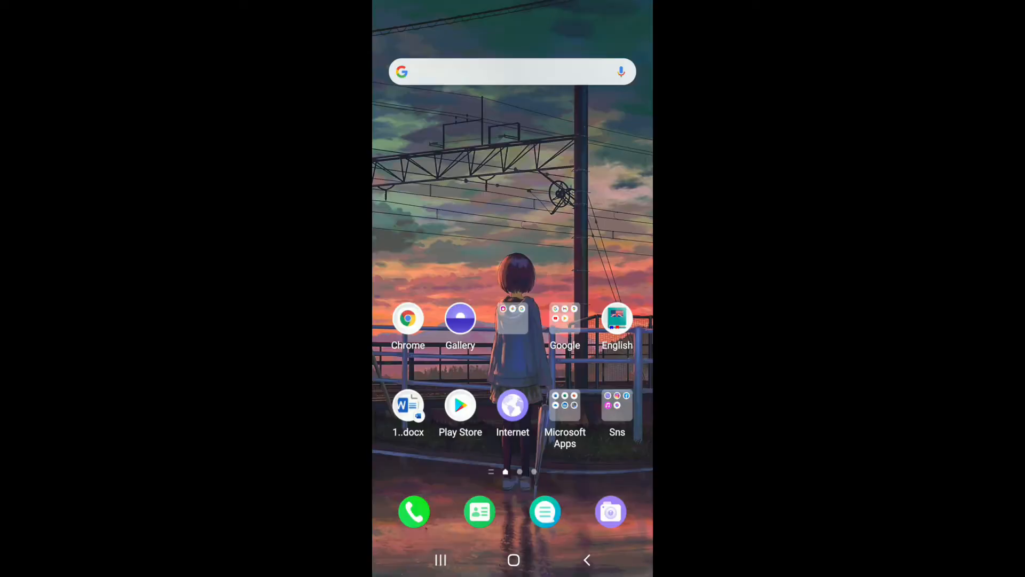
Look up Snapchat in the Play Store, check for updates, and return to the home screen
left_click(460, 406)
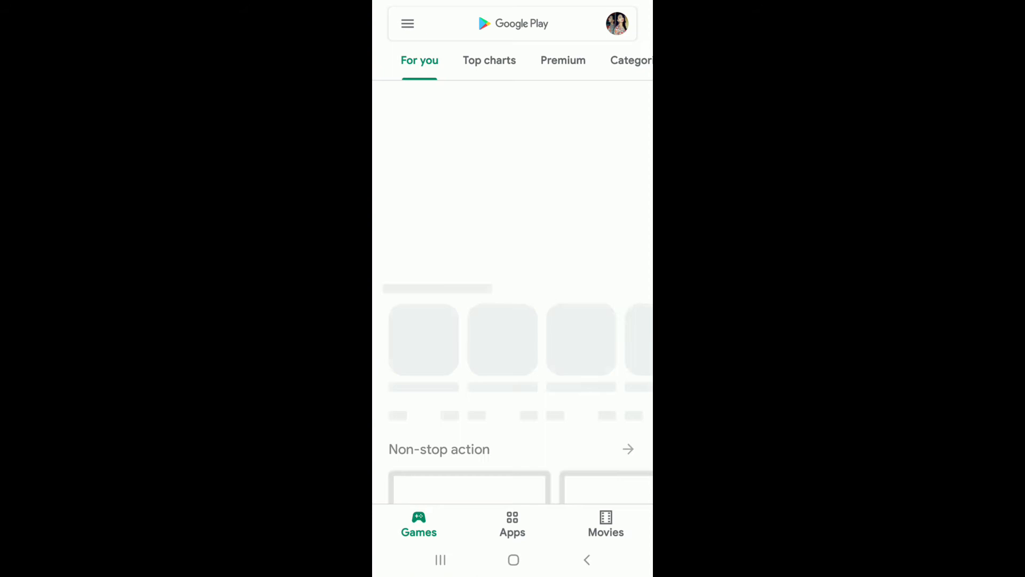
left_click(513, 23)
type("sna")
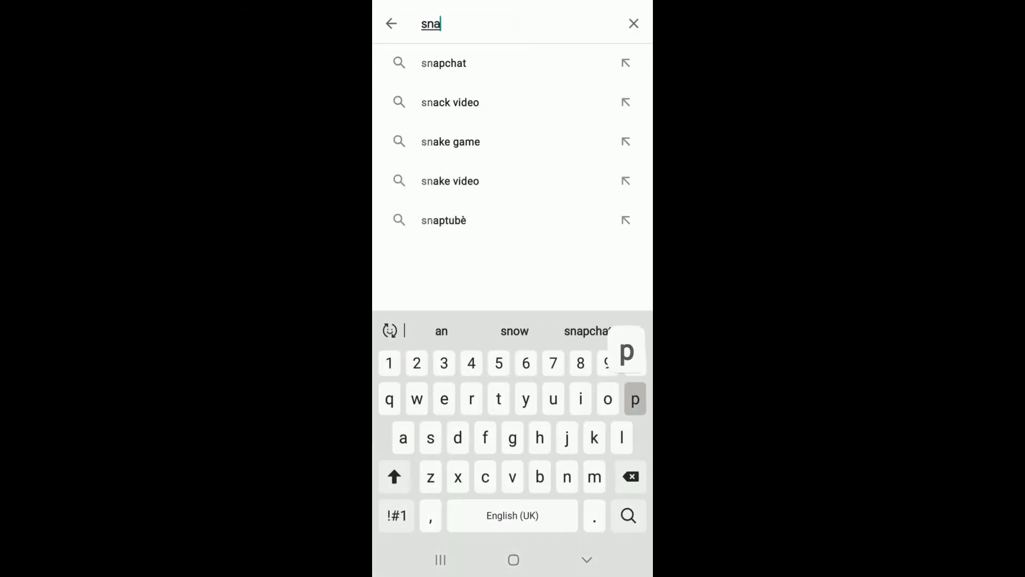
left_click(444, 63)
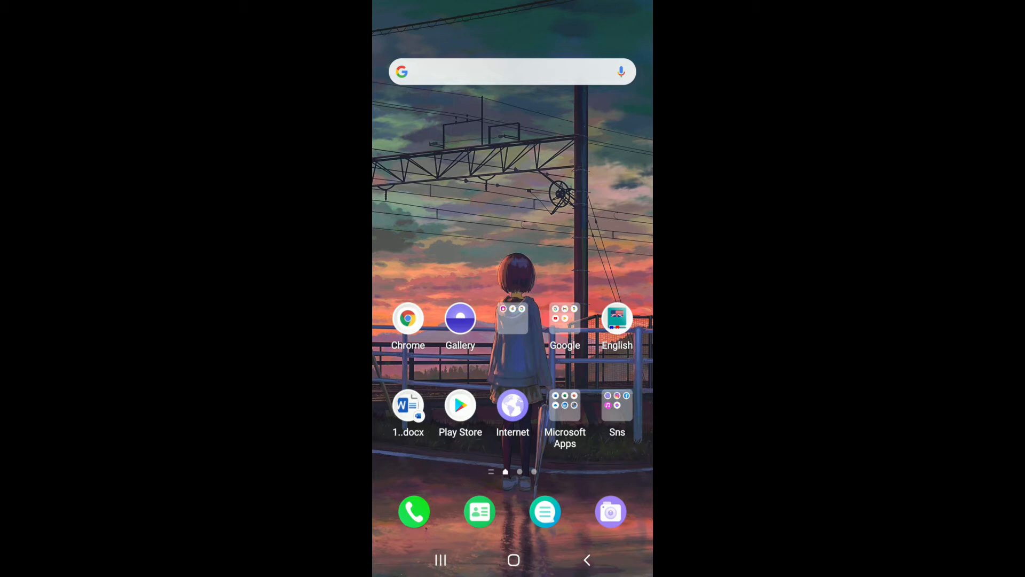
scroll("left", 3)
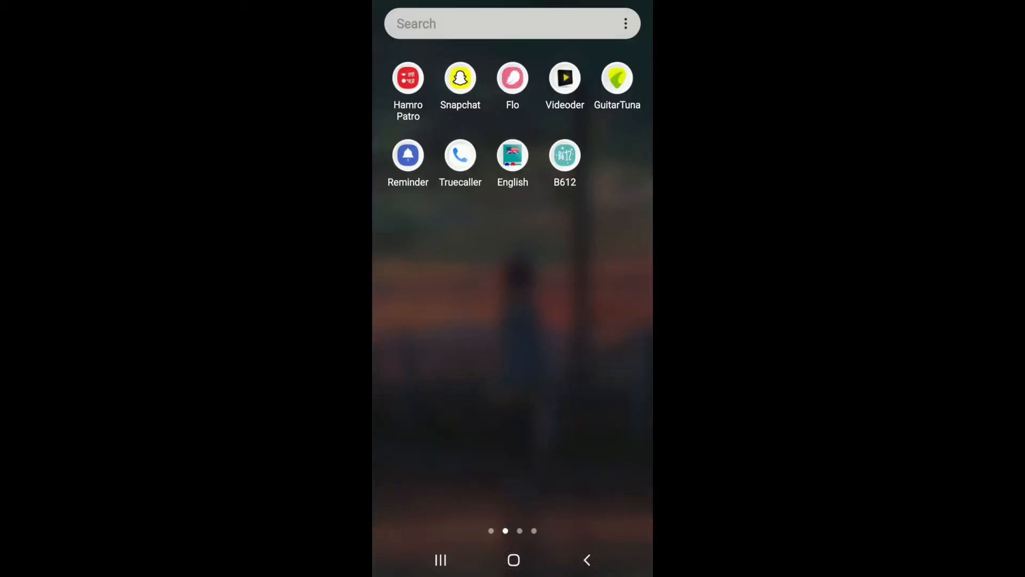
left_click(461, 79)
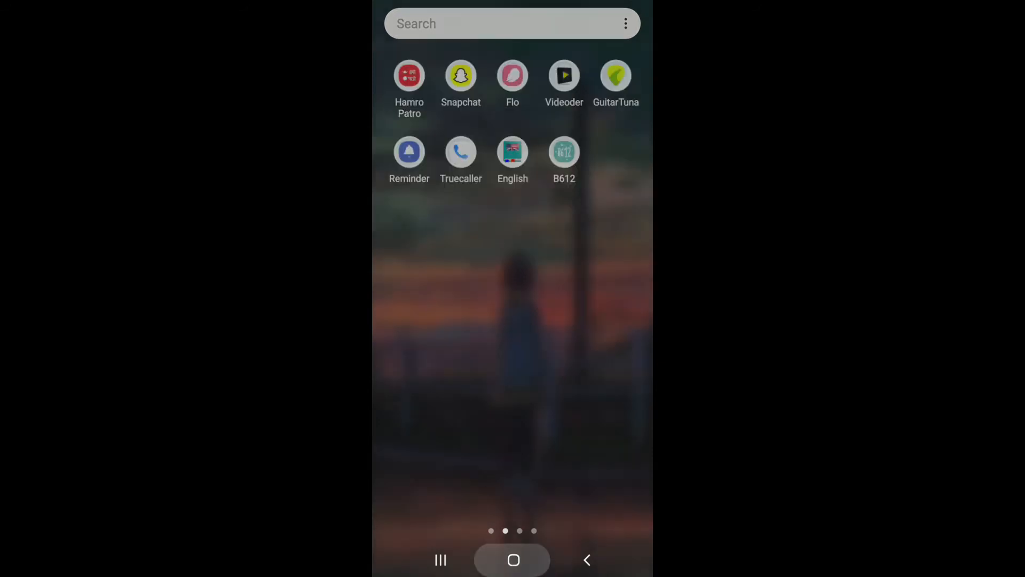
left_click(461, 75)
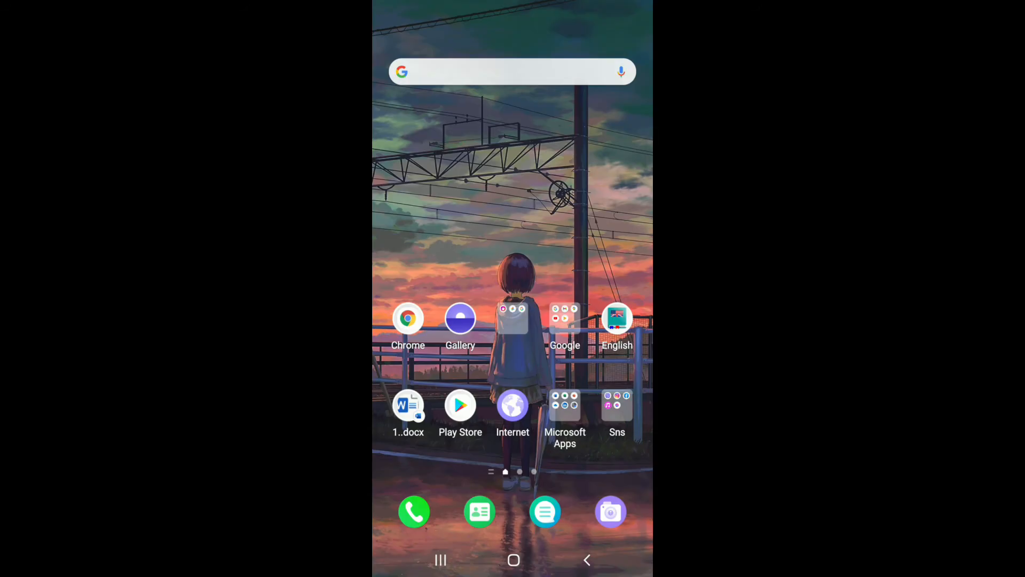
In Settings > Apps find Snapchat via 'sna', review its Storage, clear data, and return to the app drawer
scroll("left", 3)
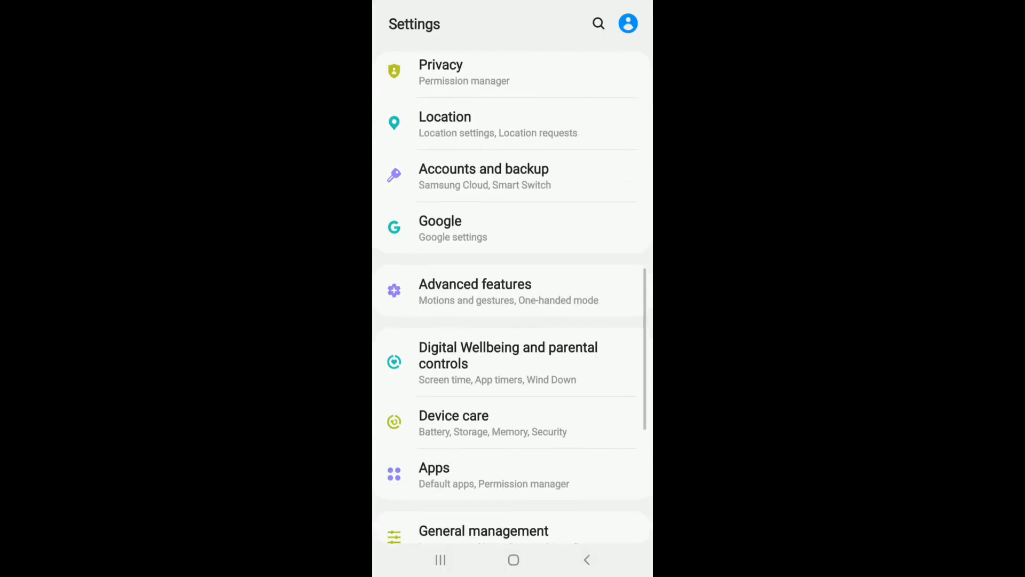
left_click(434, 467)
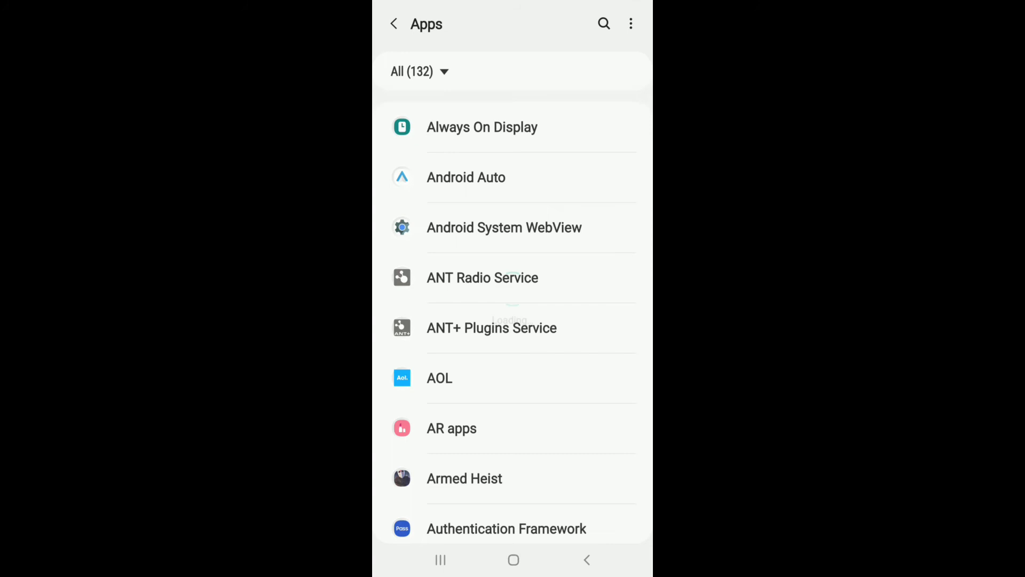
type("sna")
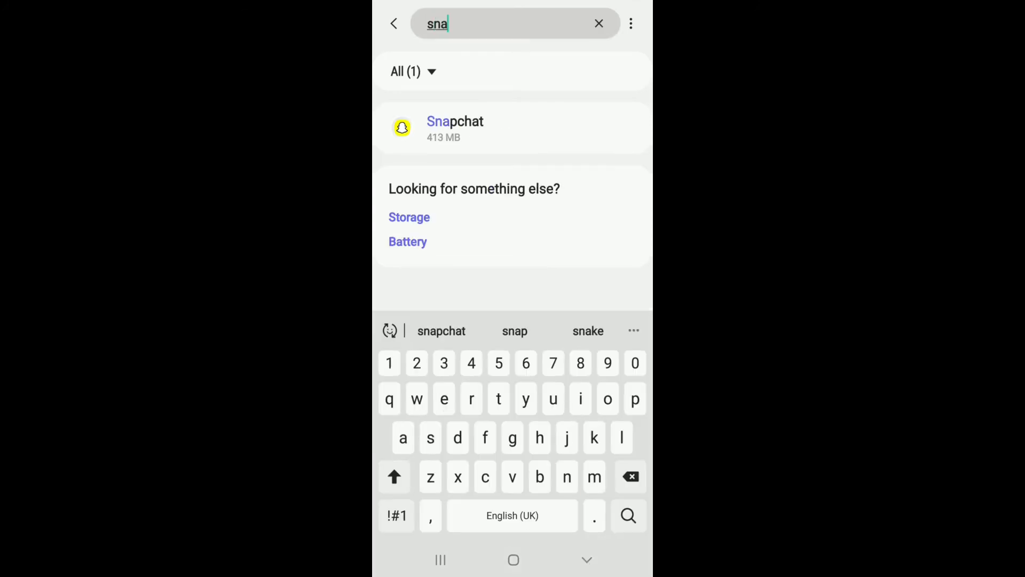
left_click(455, 127)
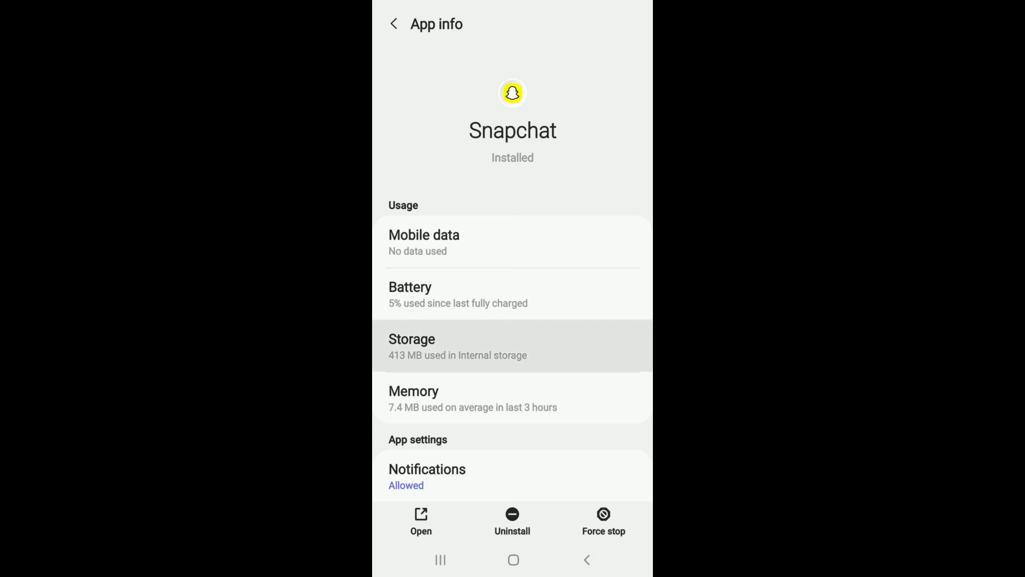
left_click(511, 347)
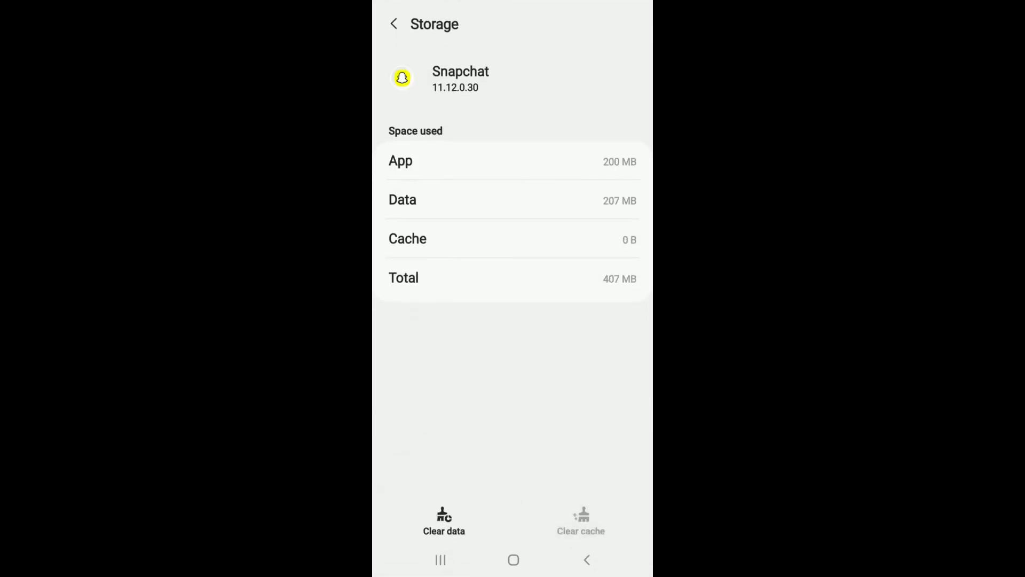
left_click(443, 521)
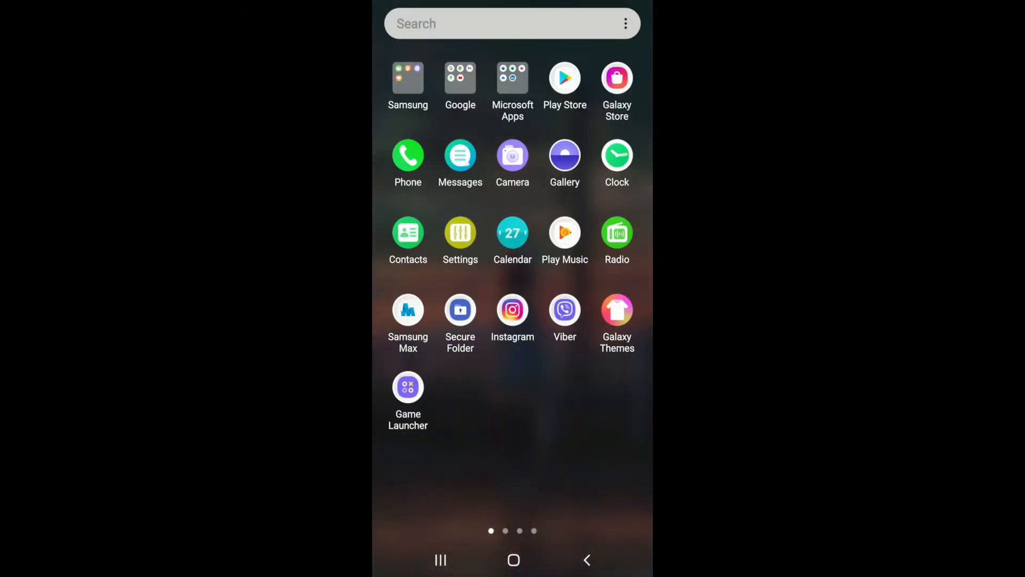
scroll("left", 3)
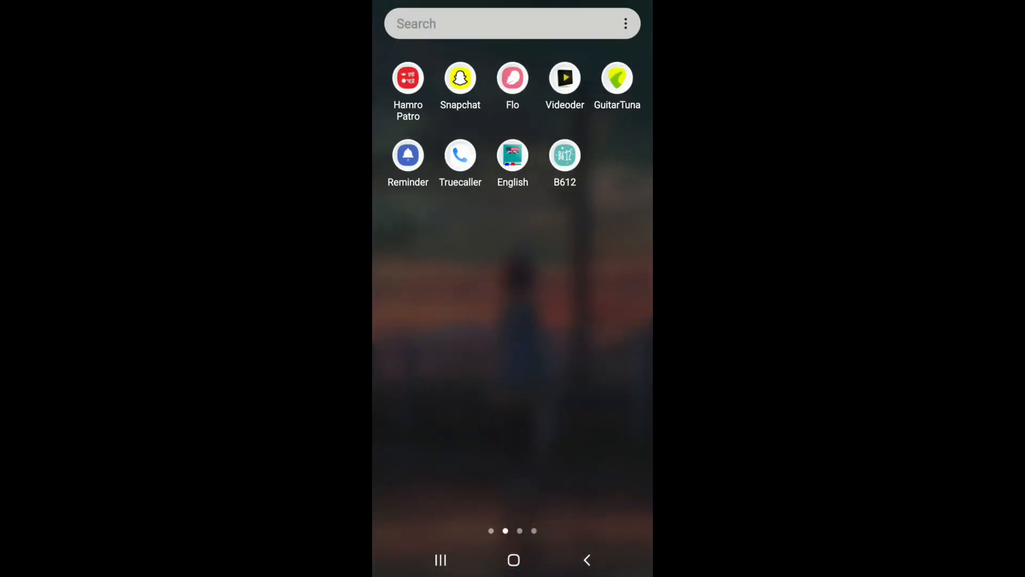